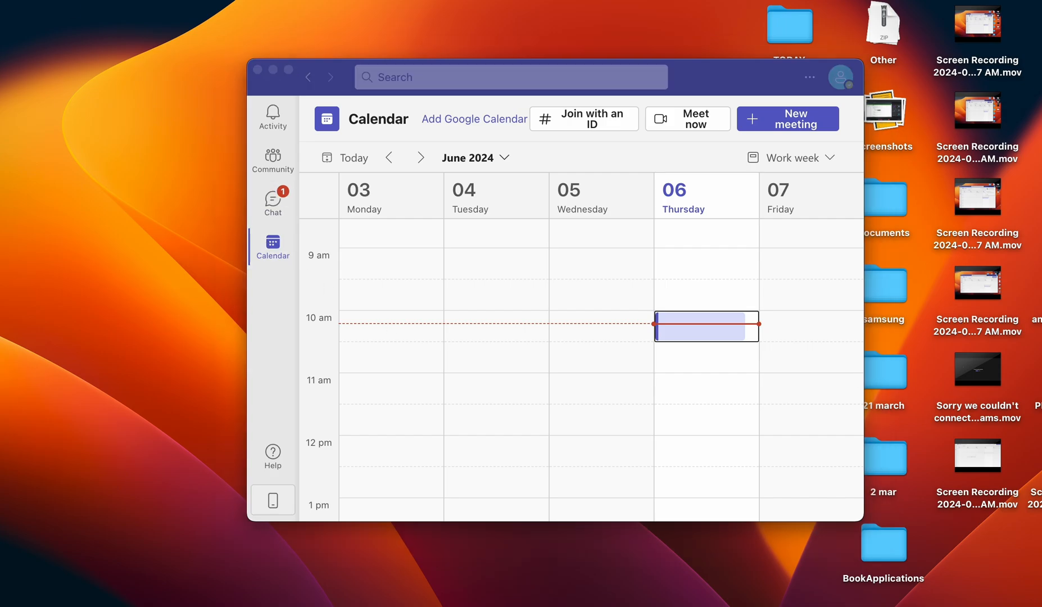
mouse_move(86, 106)
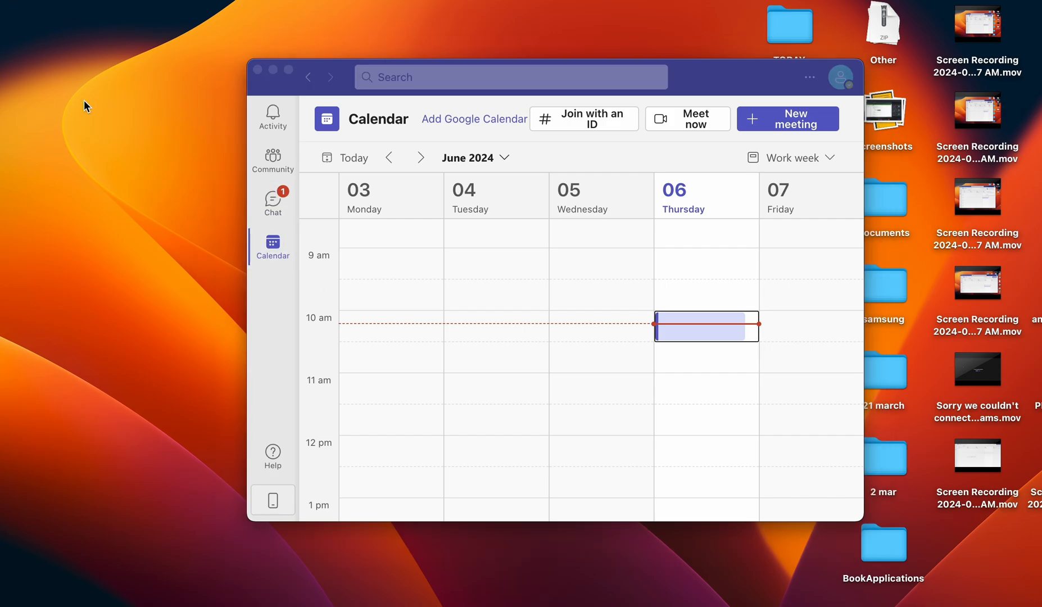
Restart the Mac from the Apple menu, then bring the Apple menu up again
left_click(10, 6)
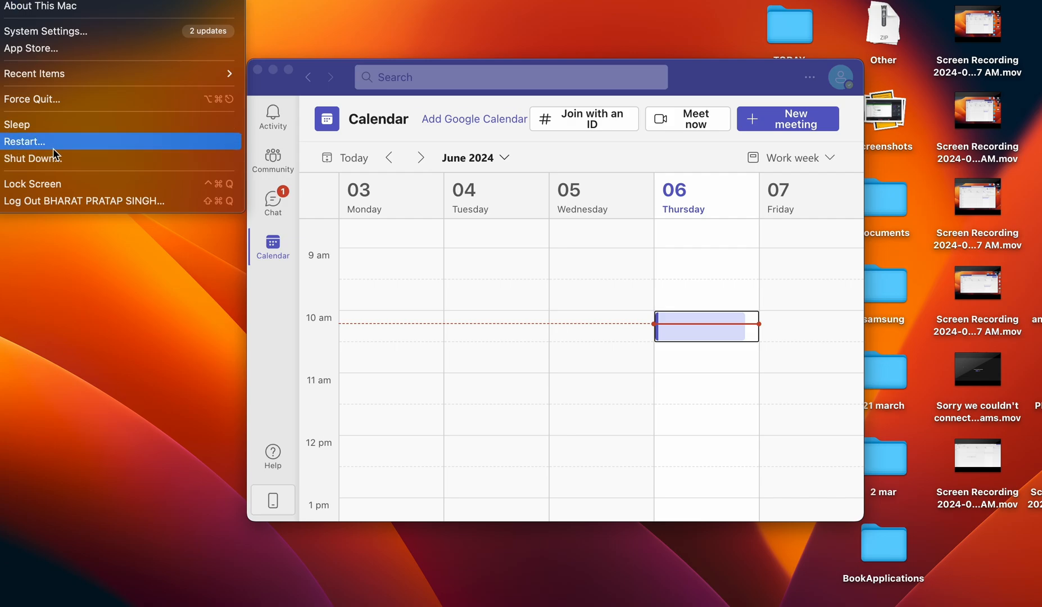
left_click(91, 361)
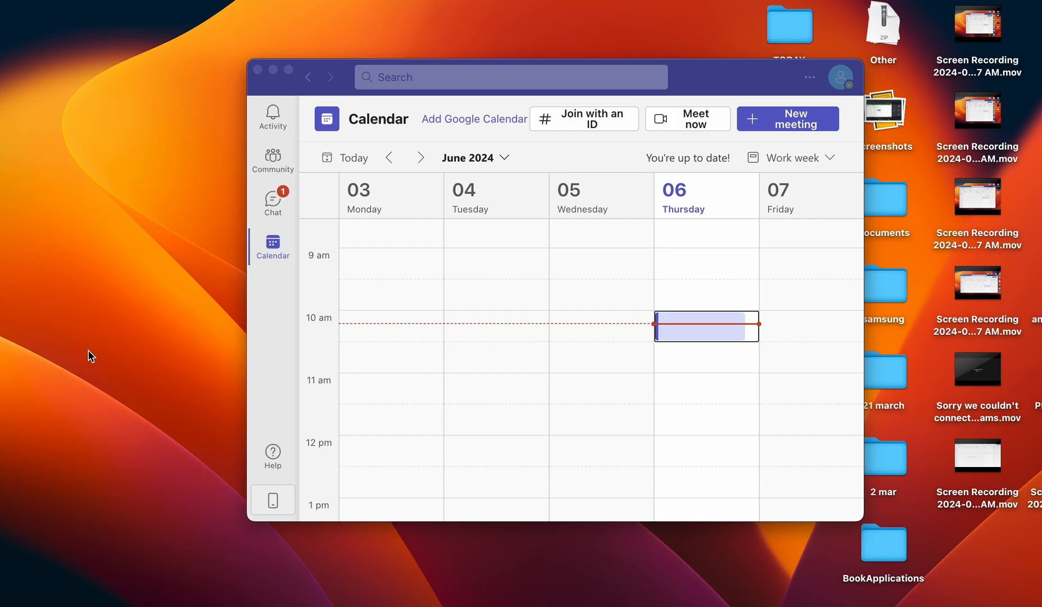
mouse_move(287, 91)
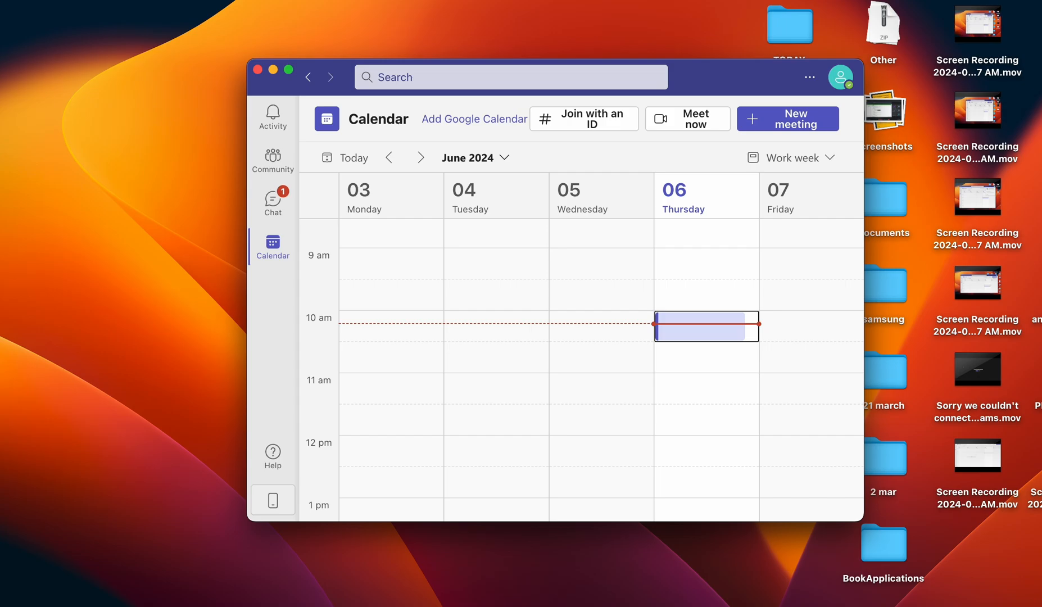
left_click(10, 5)
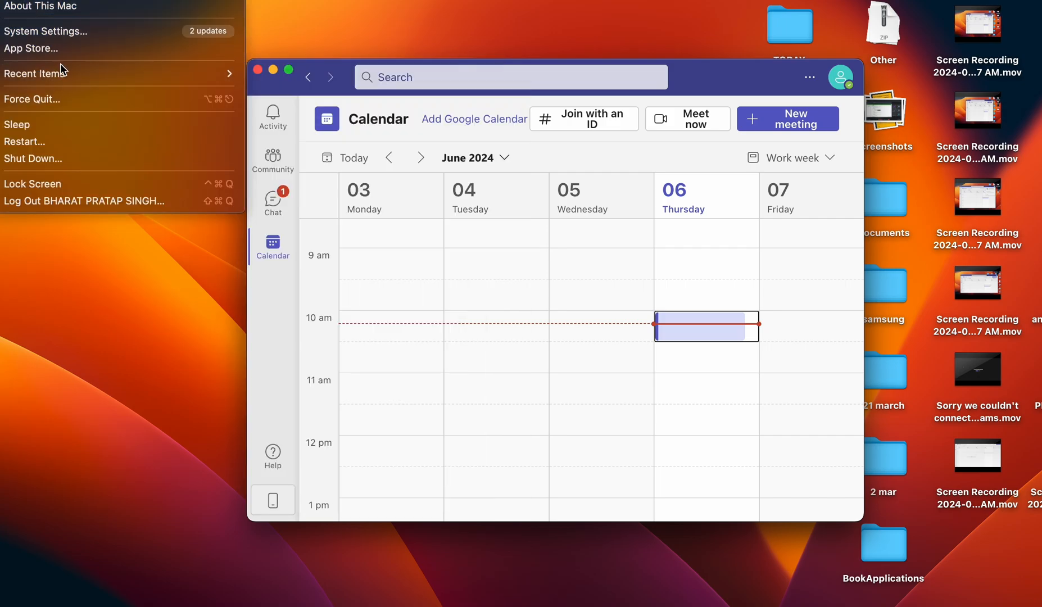
mouse_move(60, 99)
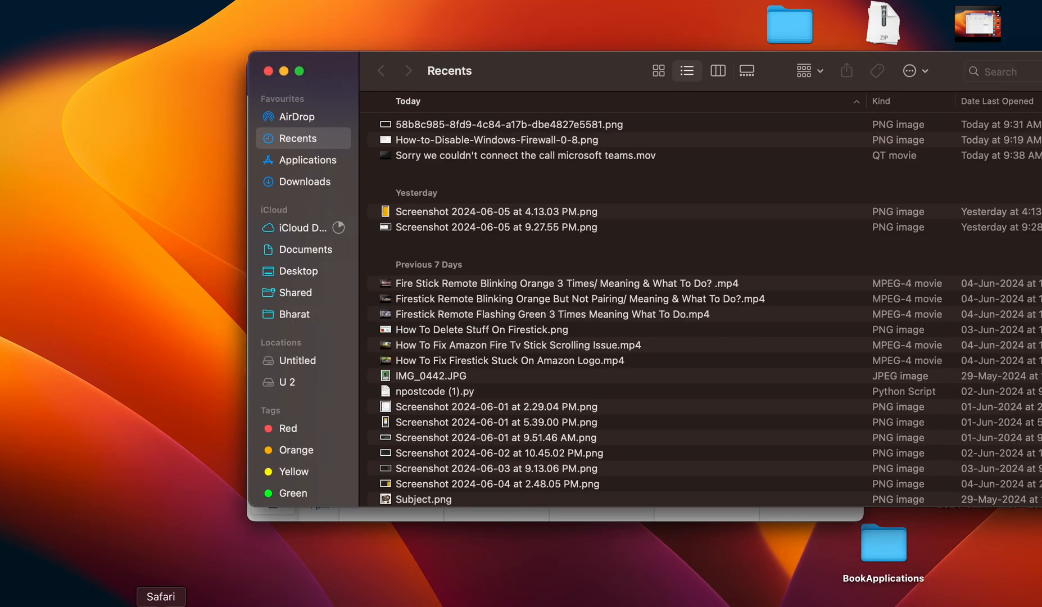
In Safari, go to teams.live.com, then search 'ms team' and visit Microsoft's Teams sign-in page
left_click(160, 596)
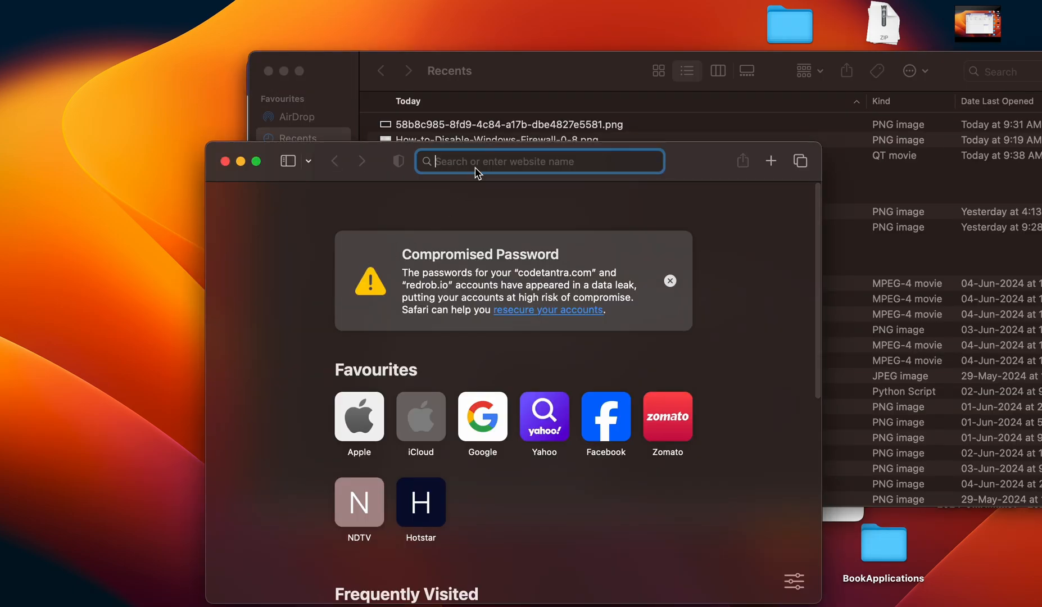
type("teams.live.com")
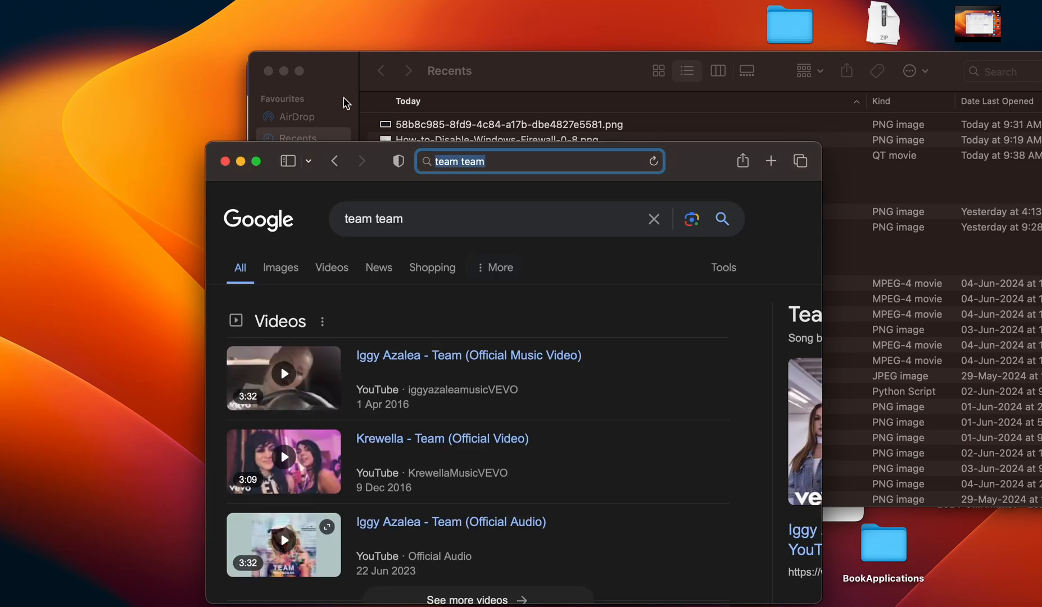
left_click(466, 219)
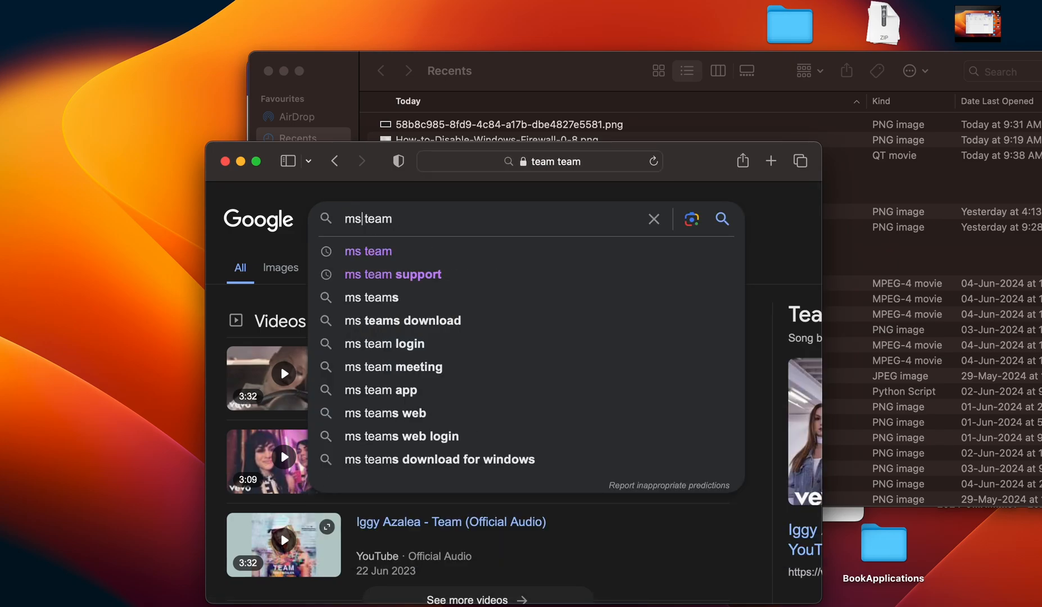
left_click(368, 251)
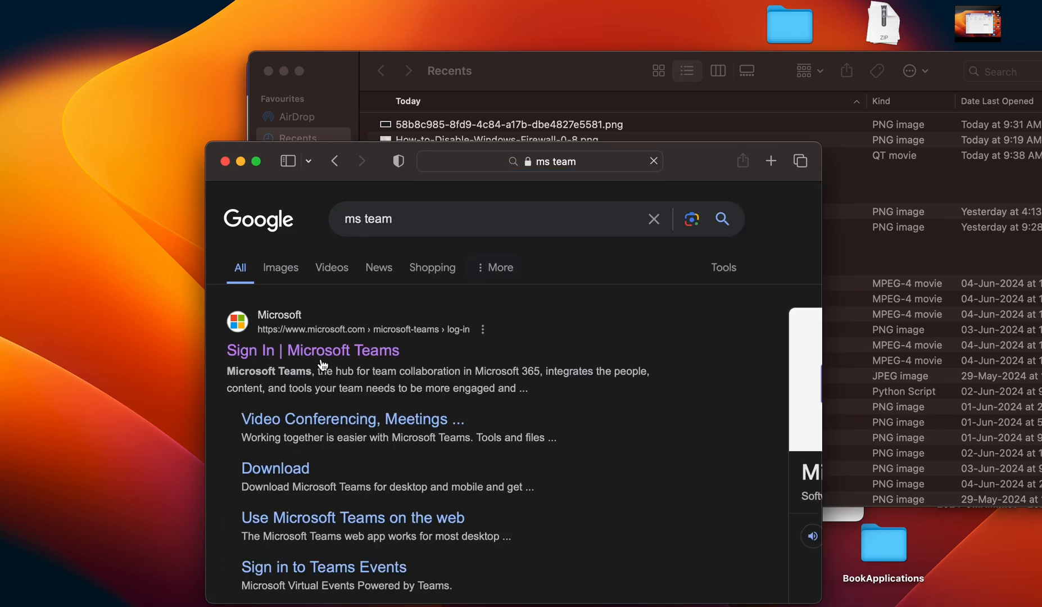
left_click(312, 351)
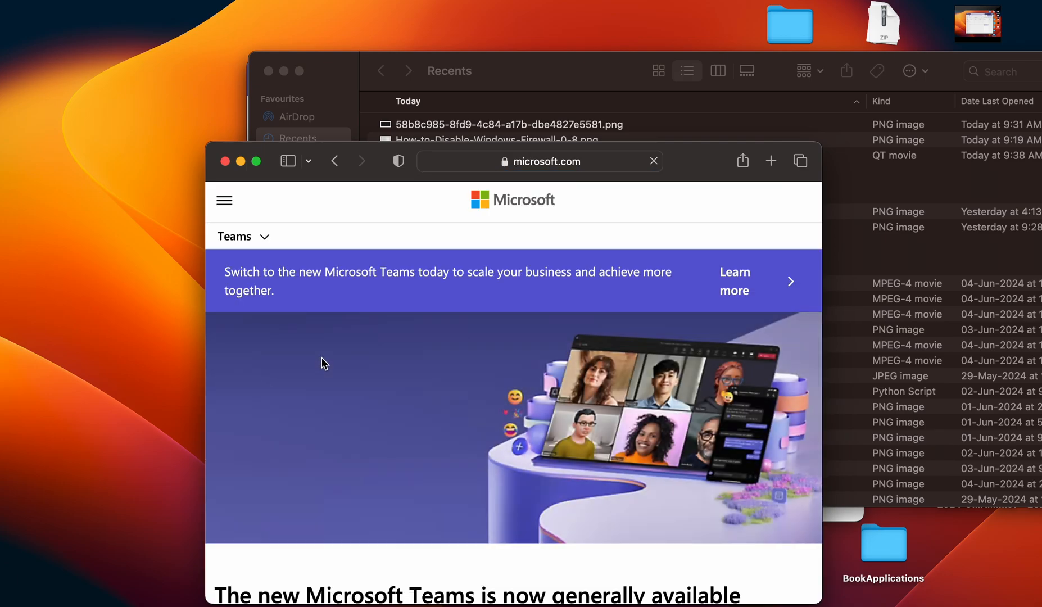
scroll("down", 3)
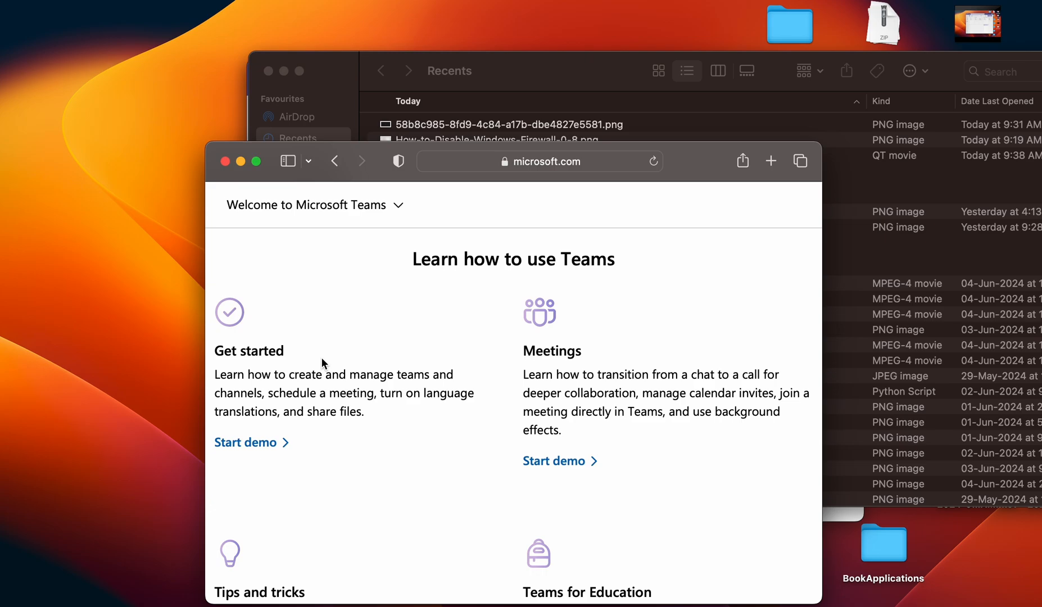
mouse_move(225, 162)
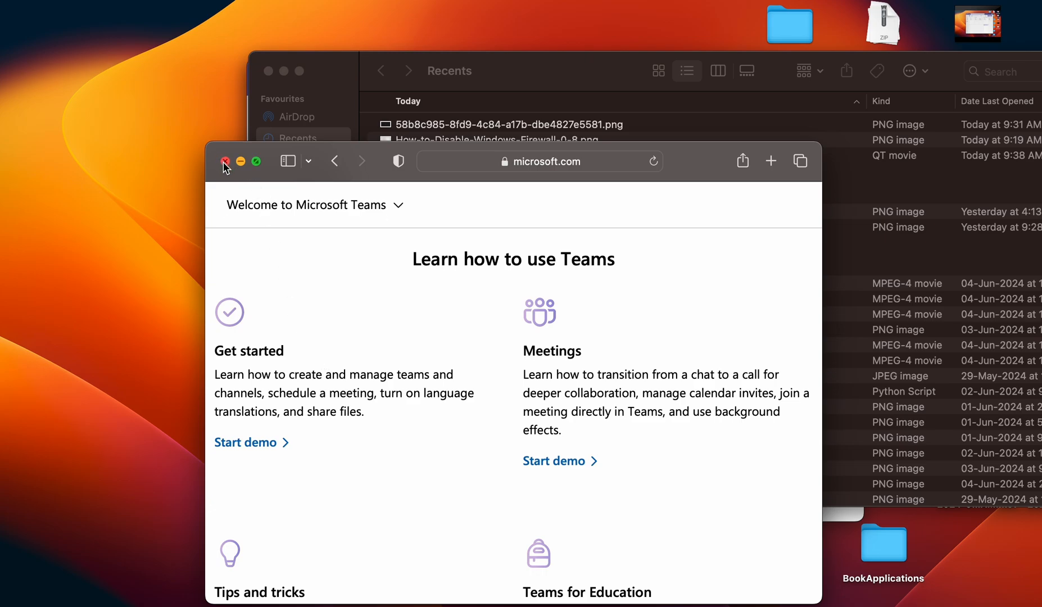
Close Safari and reach Teams Settings via the profile picture, landing on Accounts
left_click(225, 162)
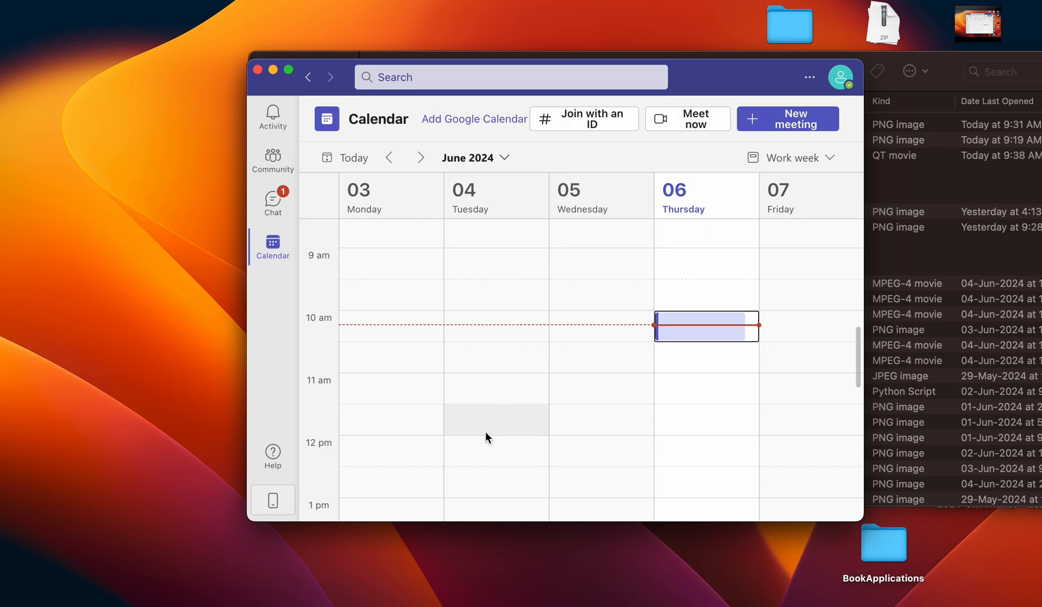
mouse_move(629, 250)
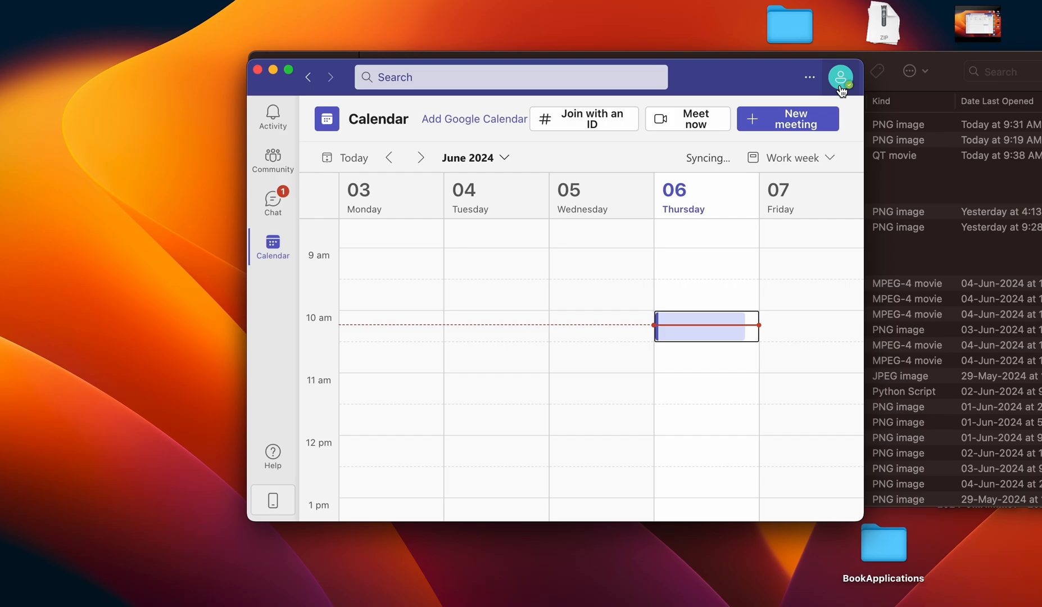
left_click(840, 71)
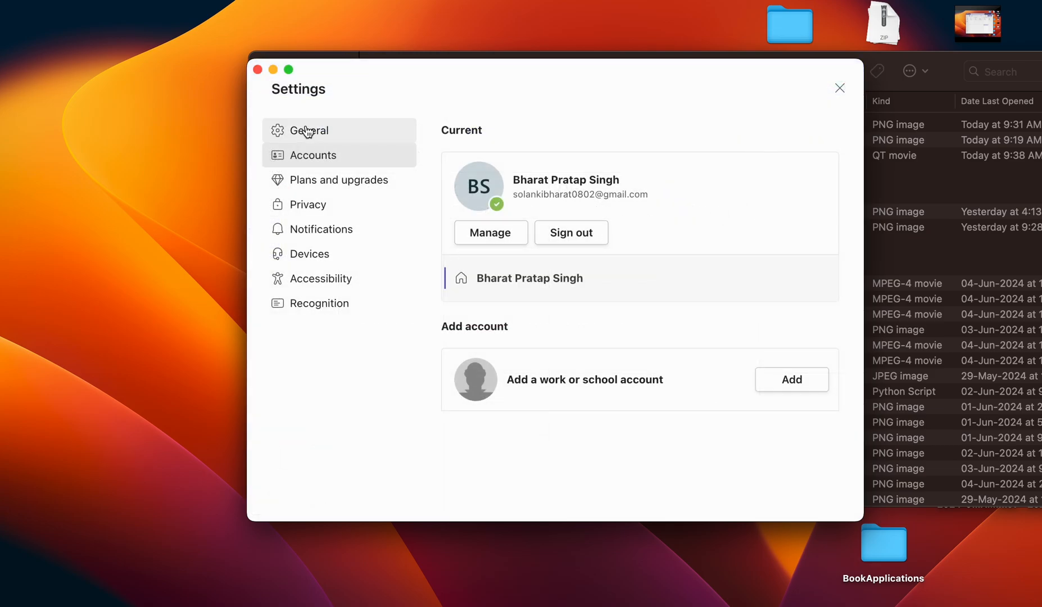
Show General settings down to Application options like GPU hardware acceleration, then the Apple menu
left_click(310, 131)
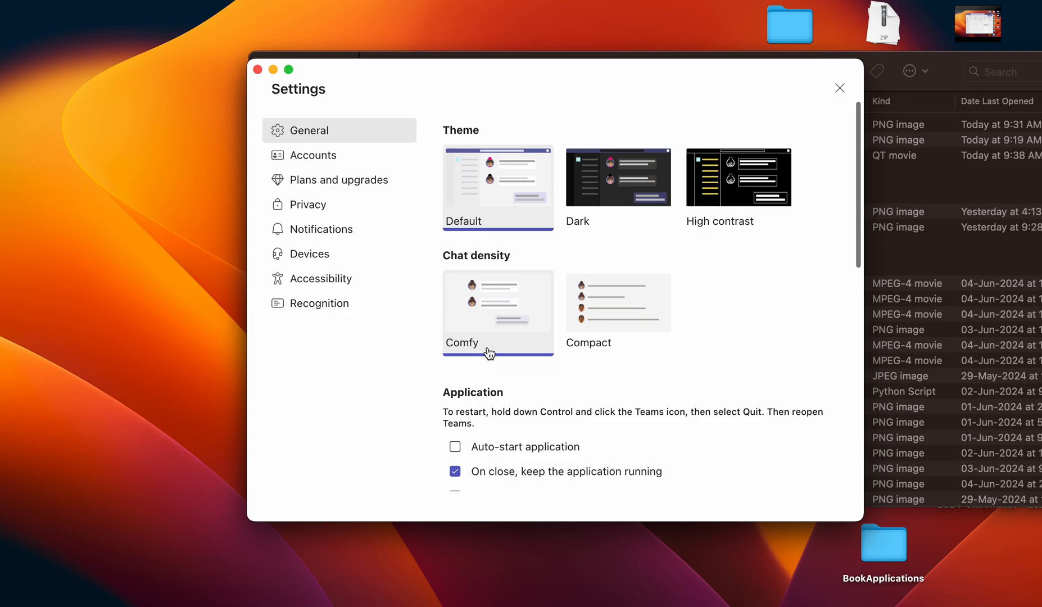
scroll("down", 3)
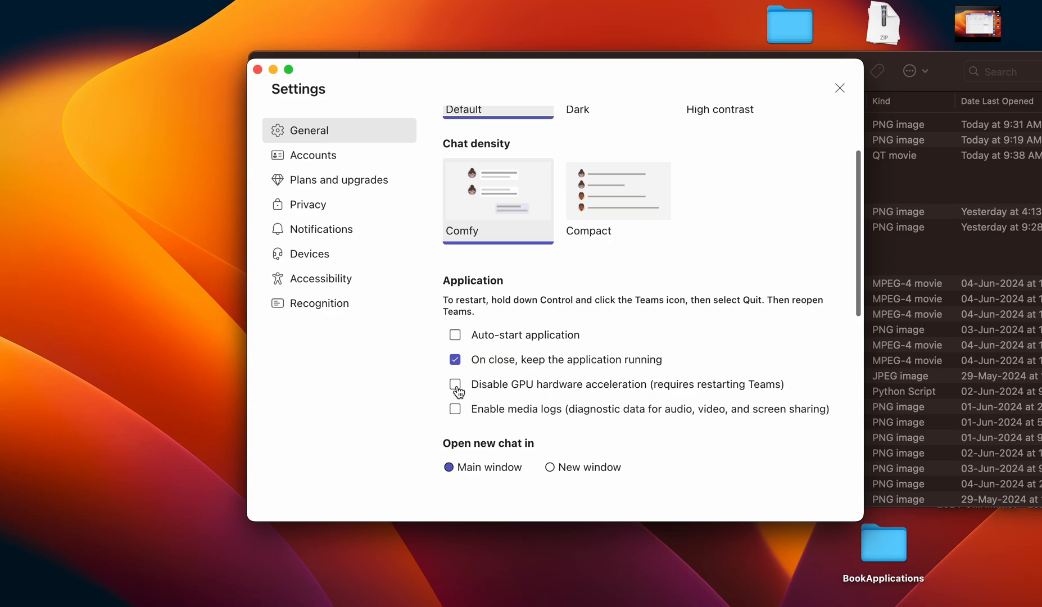
mouse_move(410, 428)
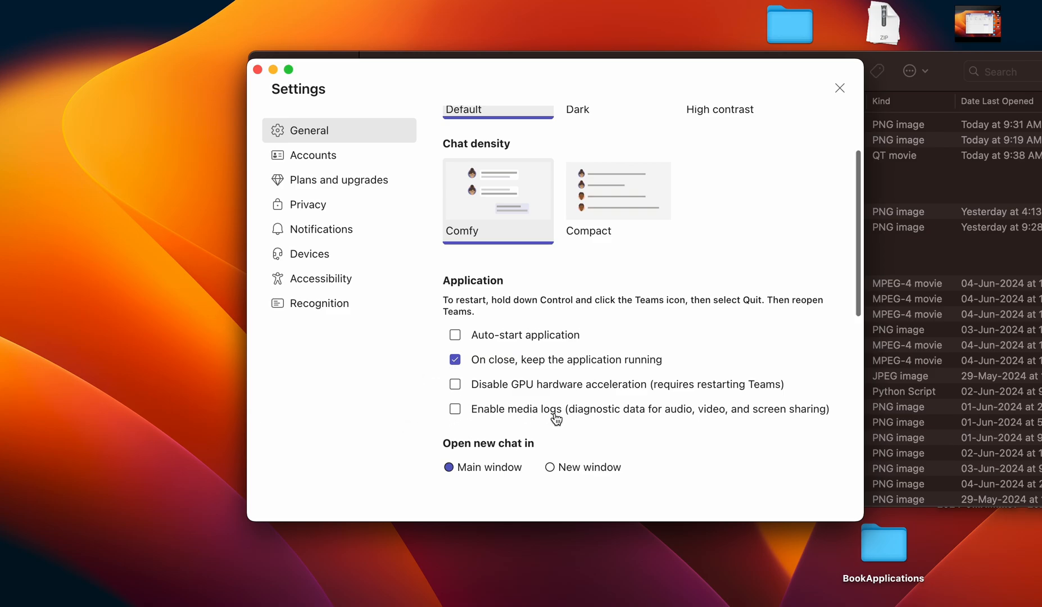
mouse_move(696, 418)
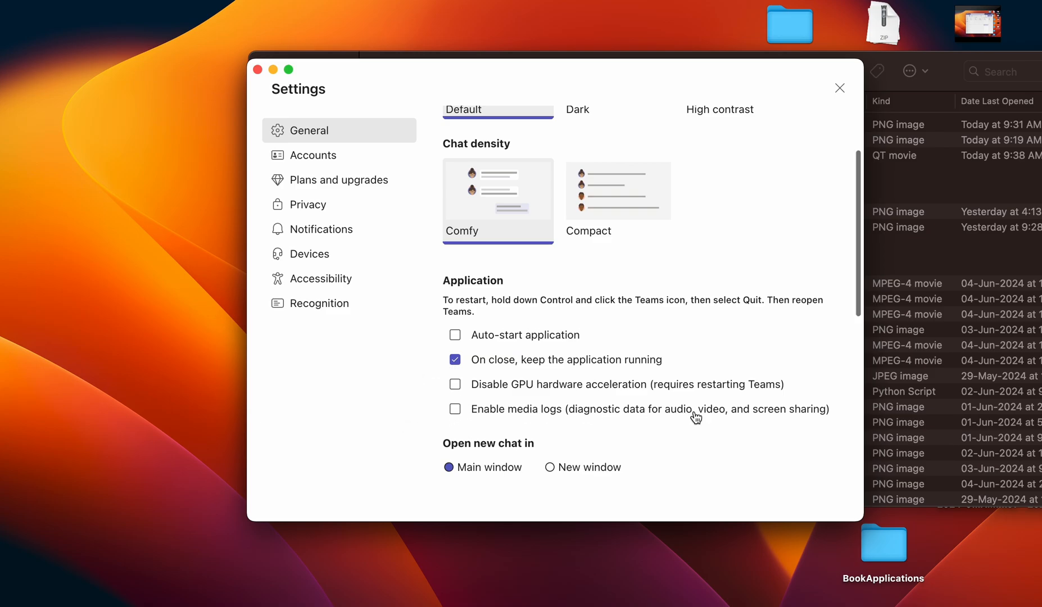
mouse_move(456, 410)
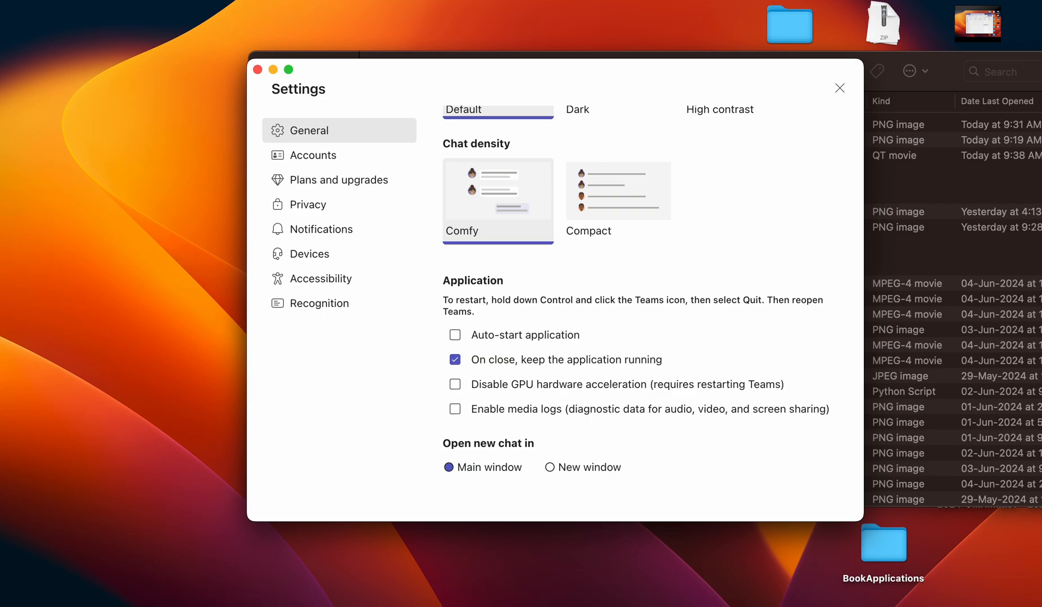
left_click(12, 6)
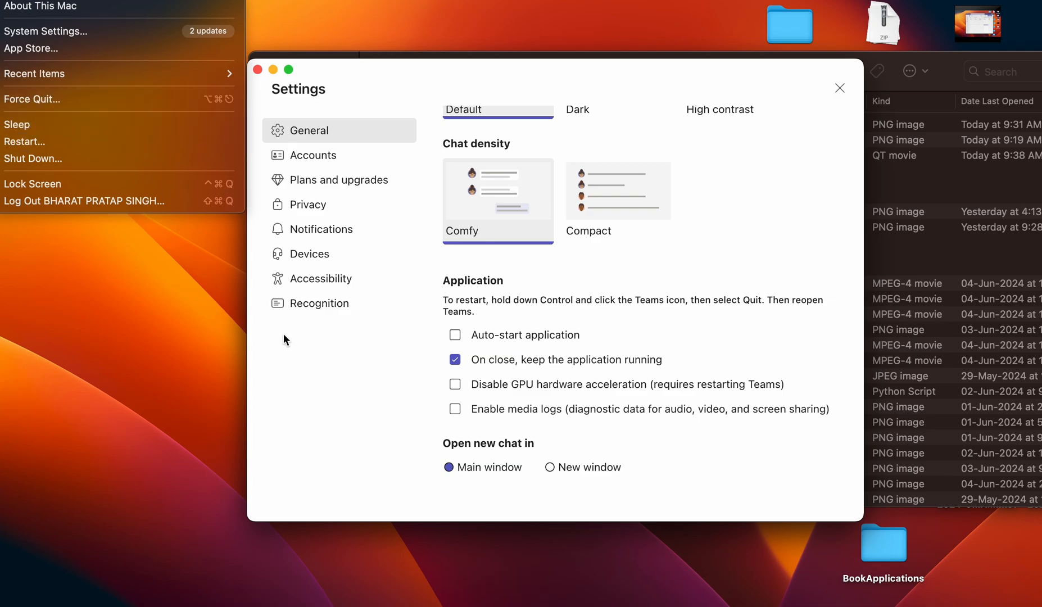